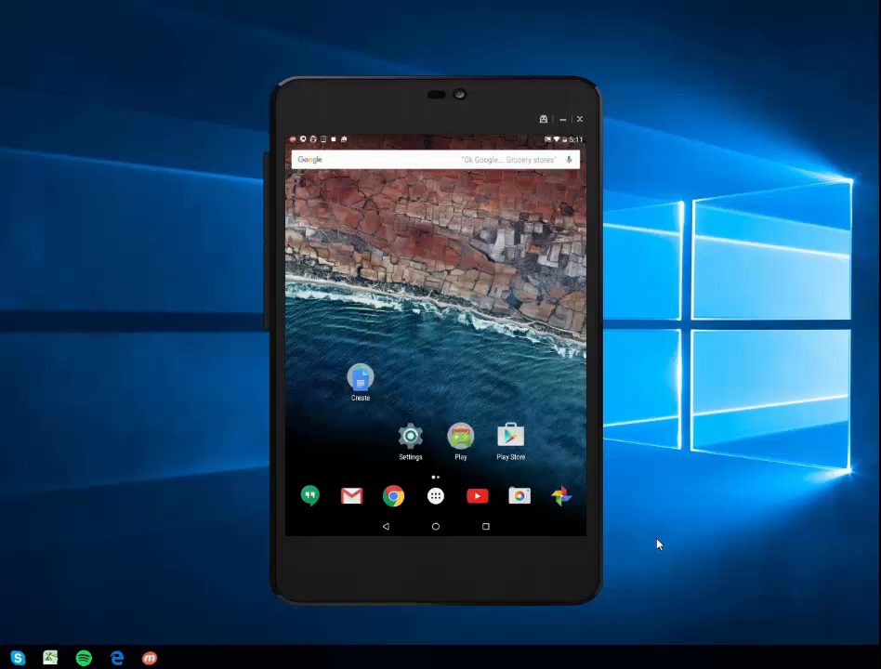
{"action": "mouse_move", "coordinate": [658, 527]}
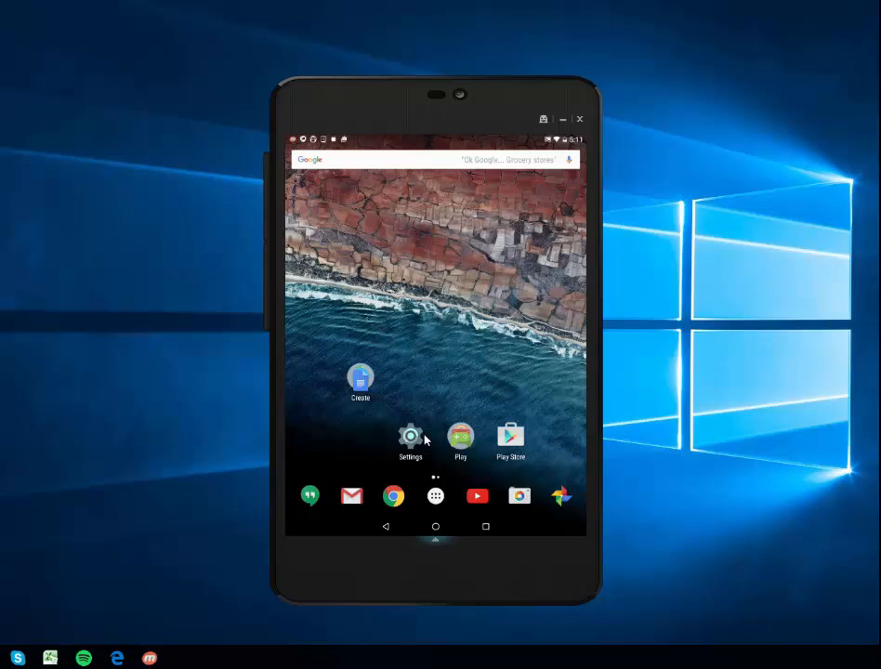
Step: Open Settings and go to Language & input, showing English (United States) as current
{"action": "left_click", "coordinate": [409, 435]}
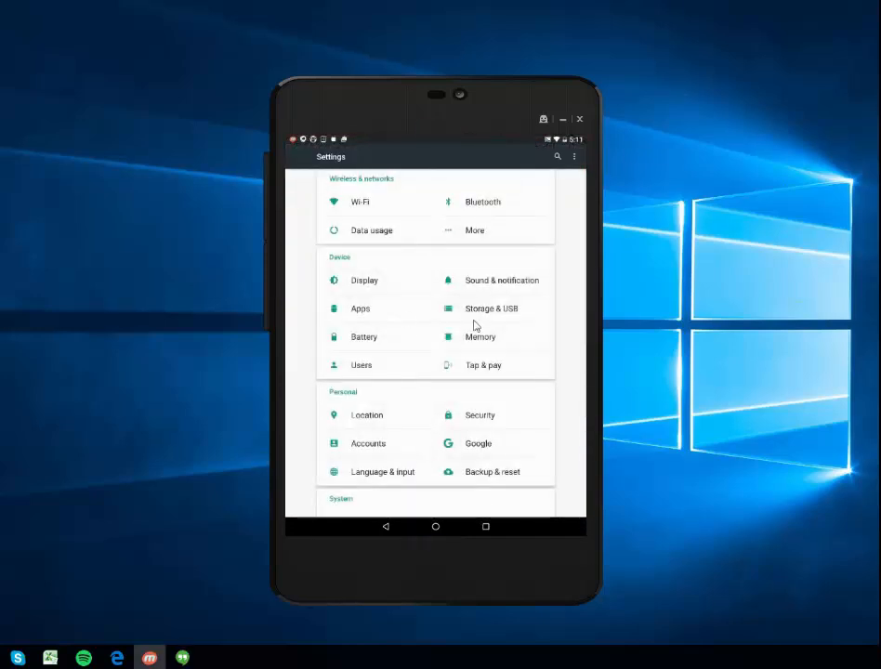
{"action": "scroll", "scroll_direction": "down", "scroll_amount": 3}
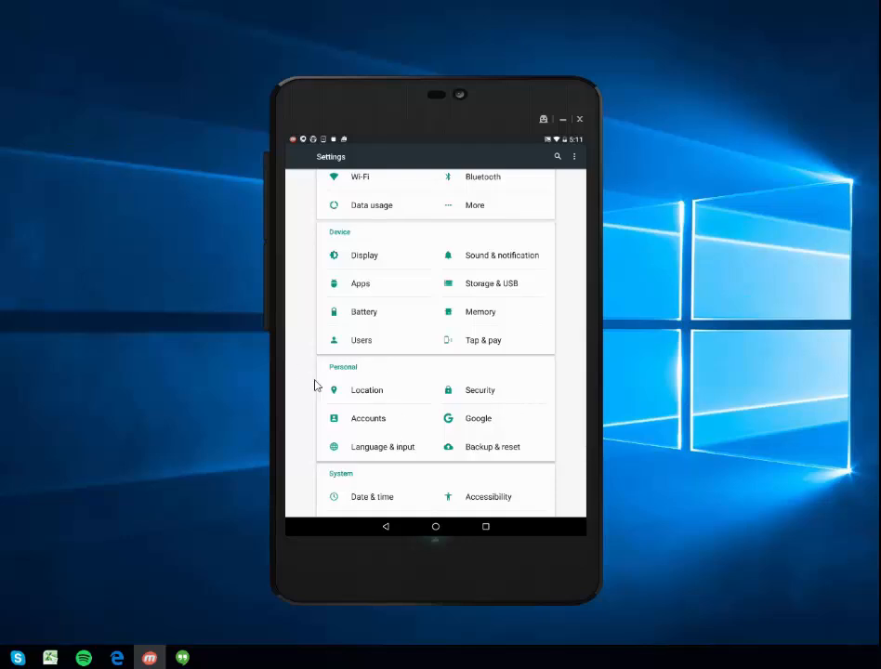
{"action": "mouse_move", "coordinate": [390, 373]}
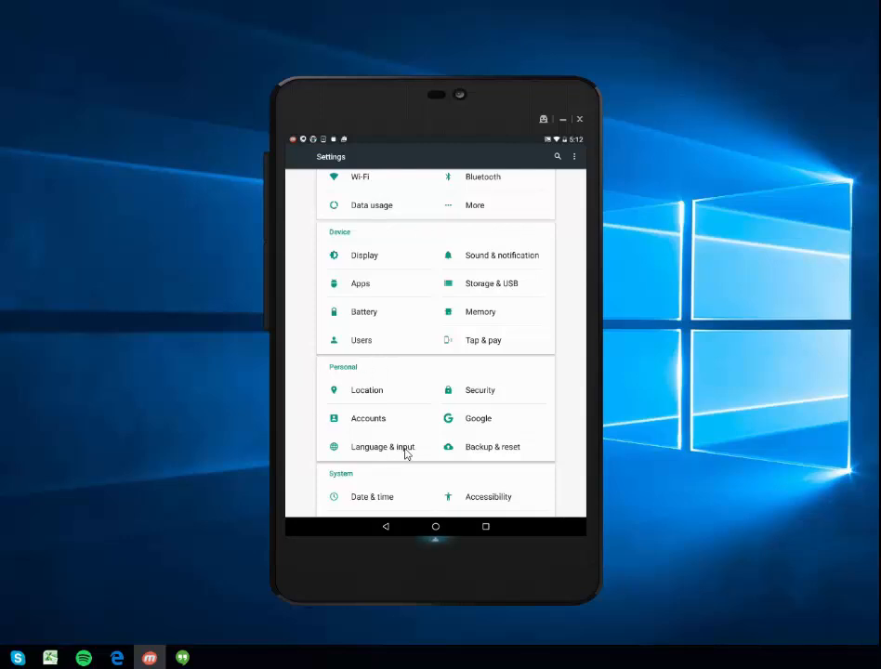
{"action": "mouse_move", "coordinate": [382, 455]}
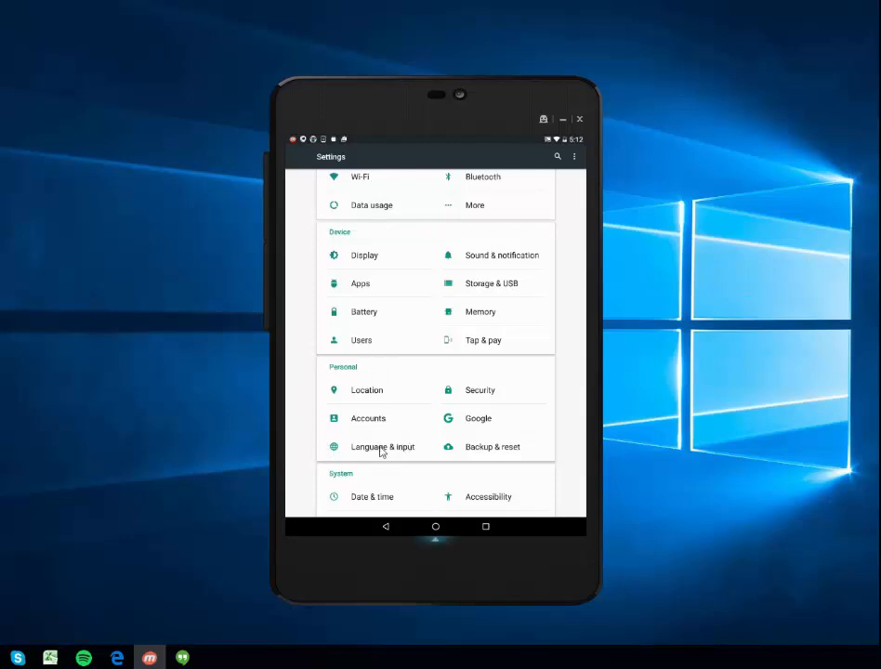
{"action": "left_click", "coordinate": [382, 446]}
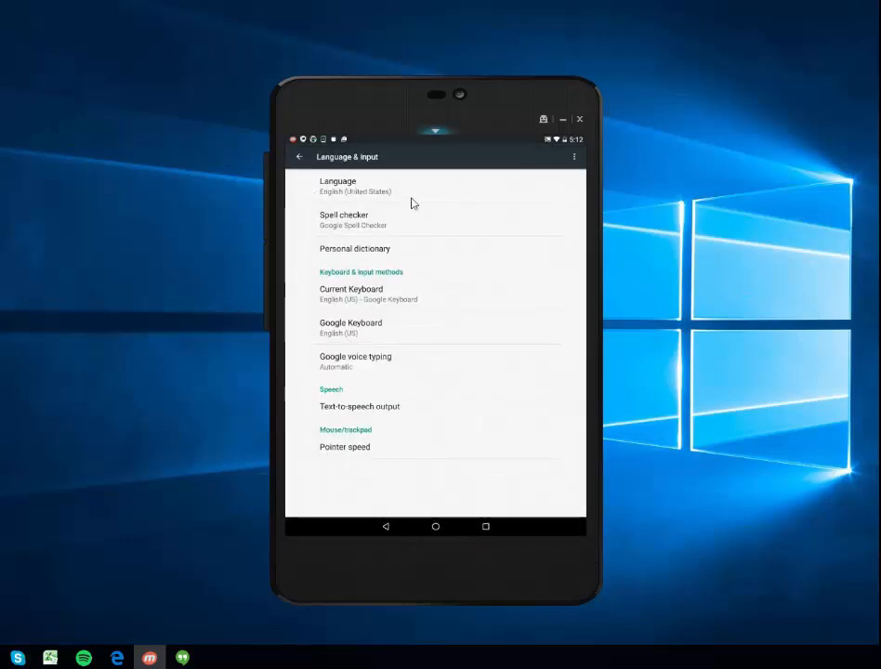
Step: Choose English (United Kingdom) from the device language list
{"action": "left_click", "coordinate": [337, 184]}
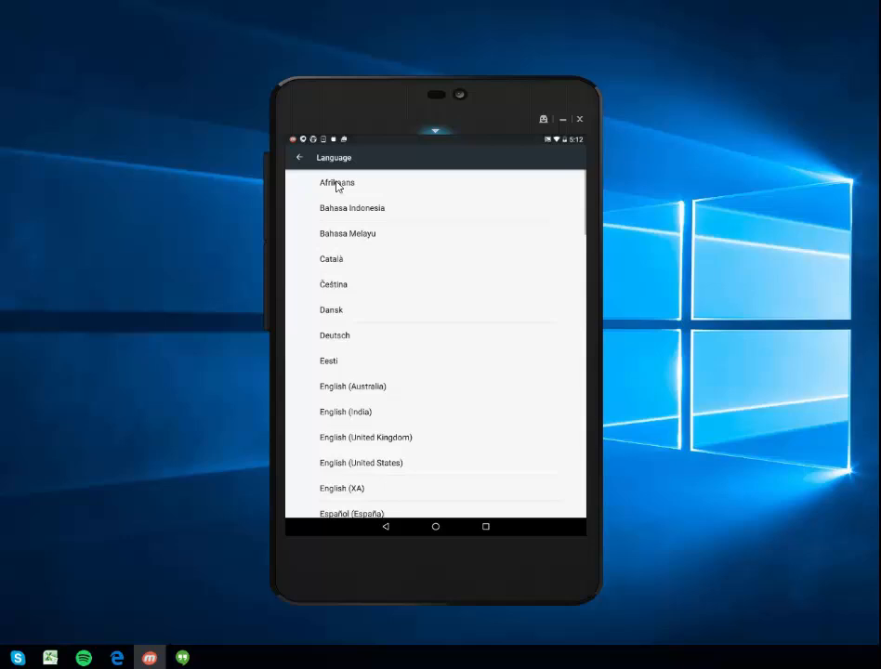
{"action": "scroll", "scroll_direction": "down", "scroll_amount": 3}
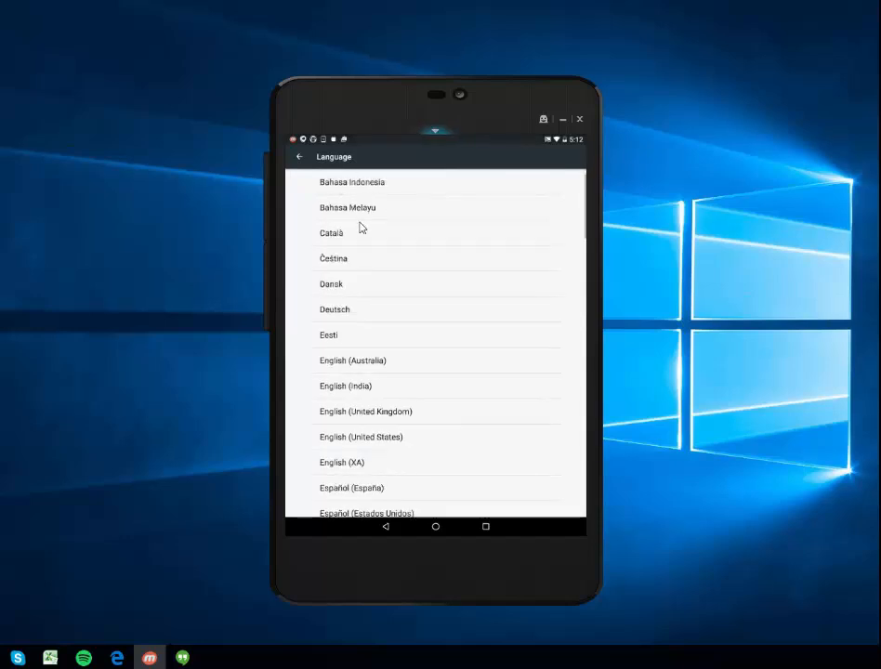
{"action": "scroll", "scroll_direction": "down", "scroll_amount": 3}
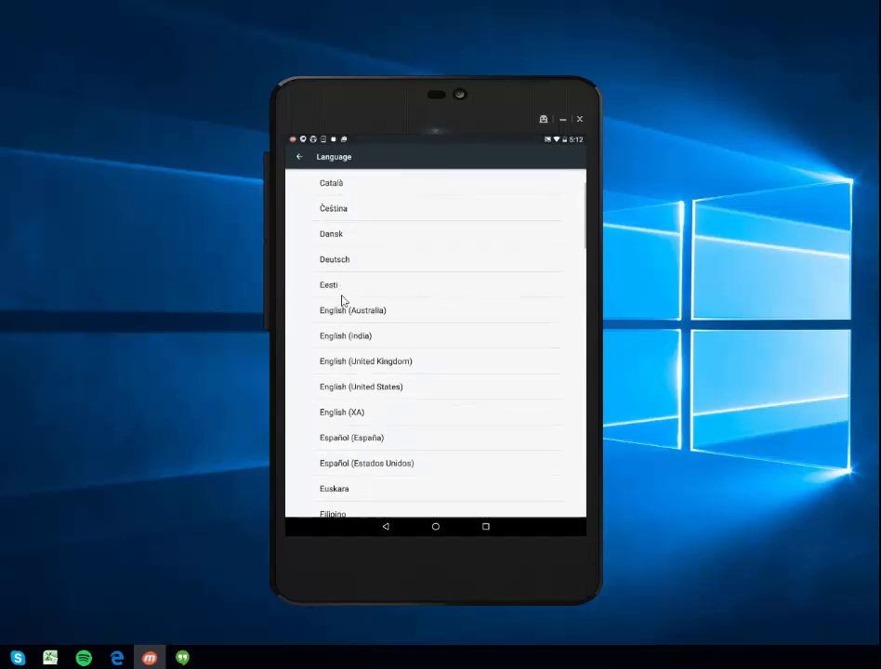
{"action": "mouse_move", "coordinate": [381, 368]}
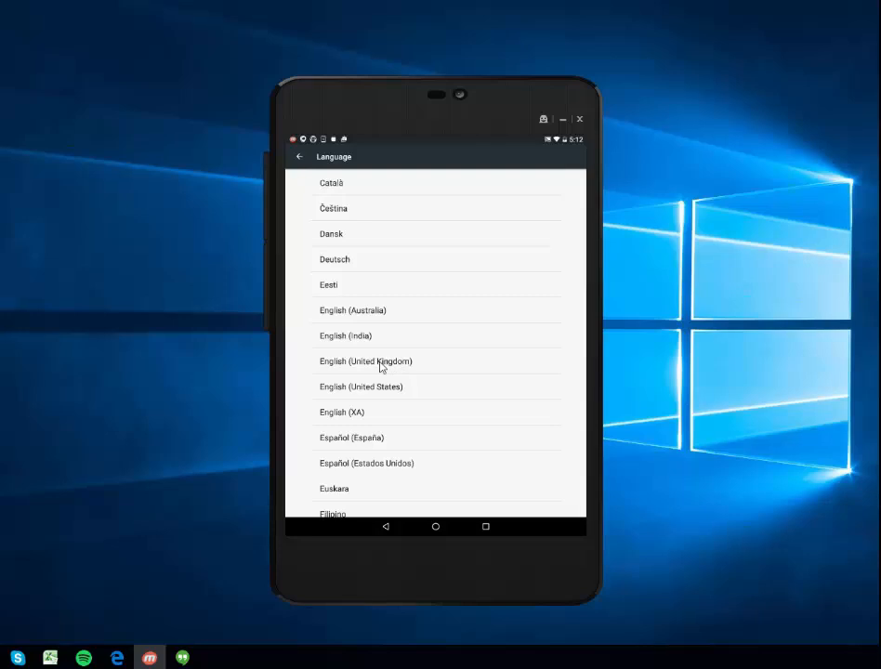
{"action": "mouse_move", "coordinate": [401, 365]}
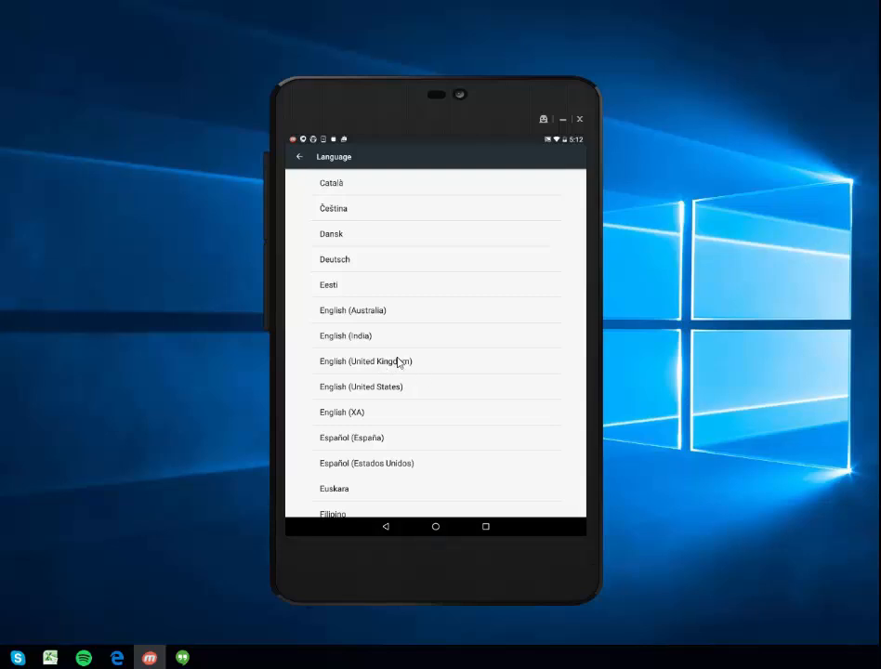
{"action": "left_click", "coordinate": [367, 362]}
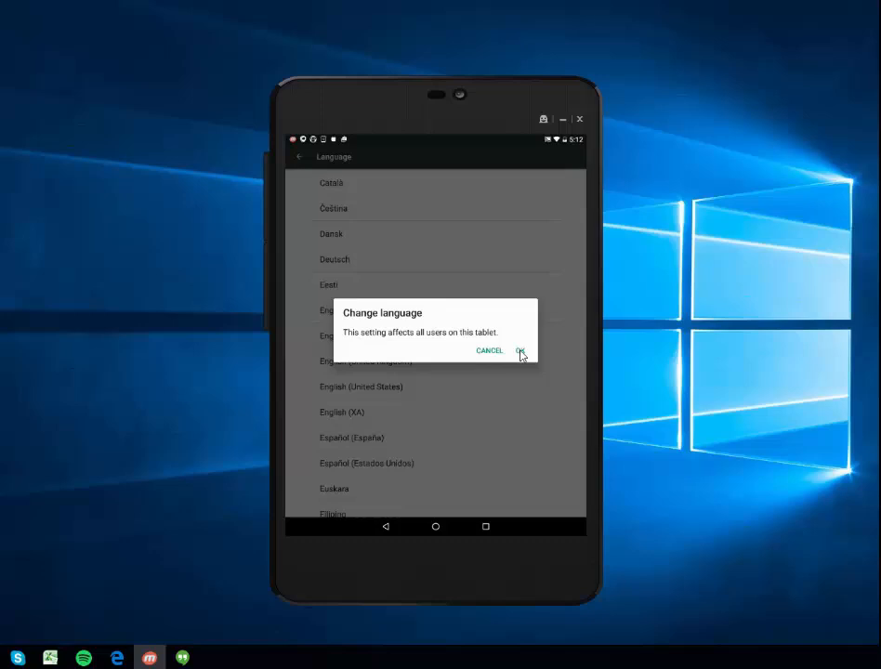
Step: Confirm English (United Kingdom), reopen the language list to switch back, and return home
{"action": "left_click", "coordinate": [521, 351]}
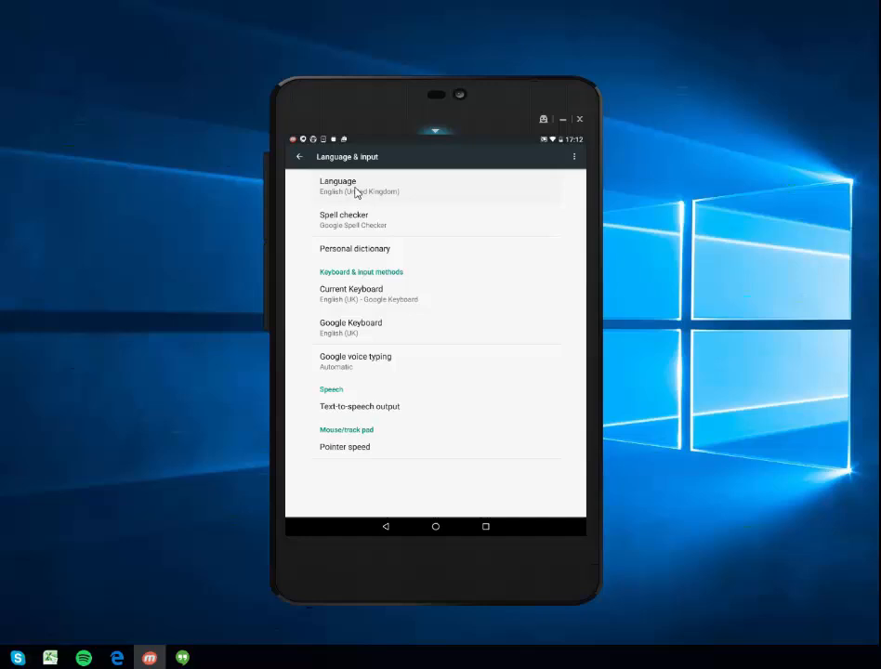
{"action": "left_click", "coordinate": [354, 186]}
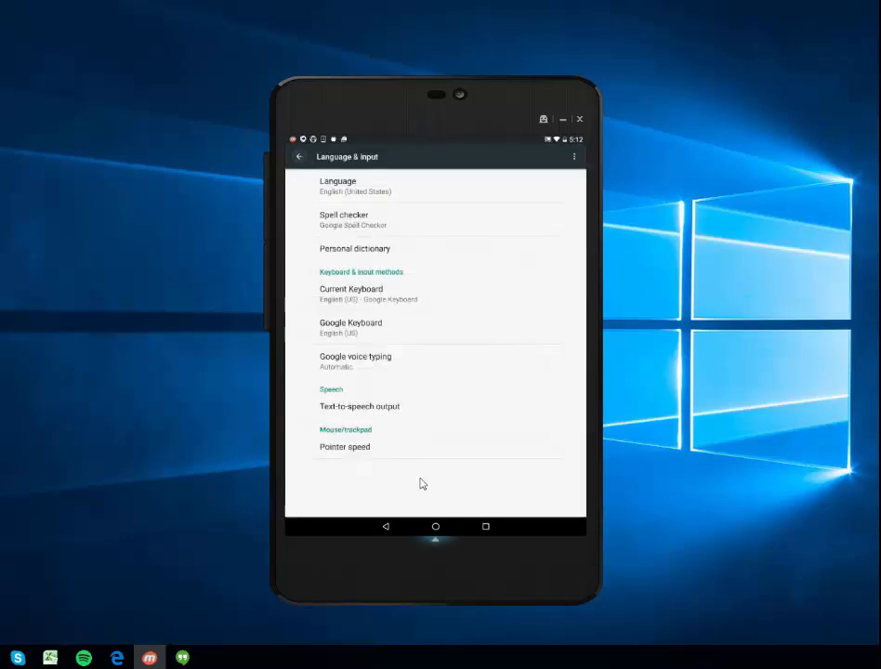
{"action": "left_click", "coordinate": [436, 526]}
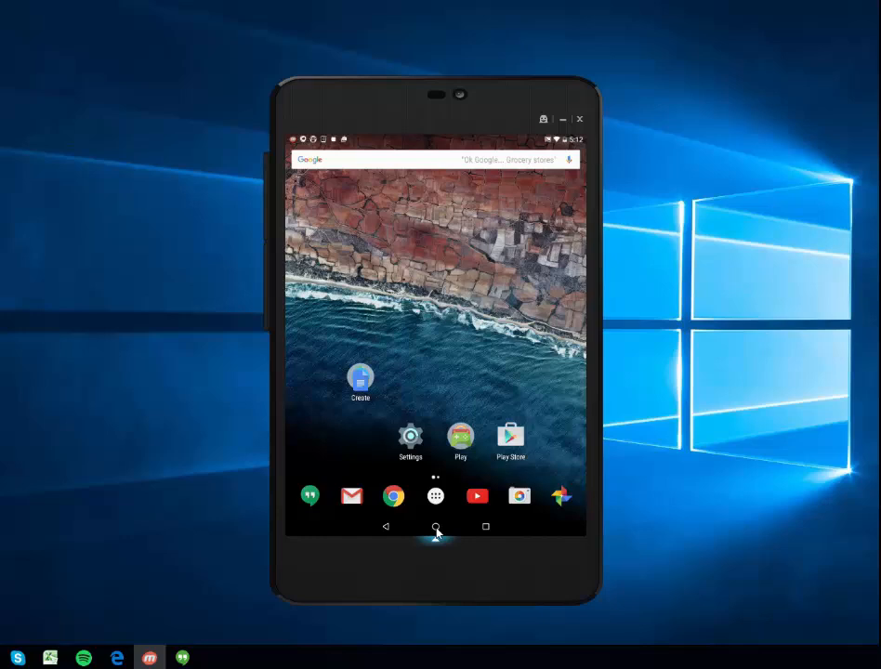